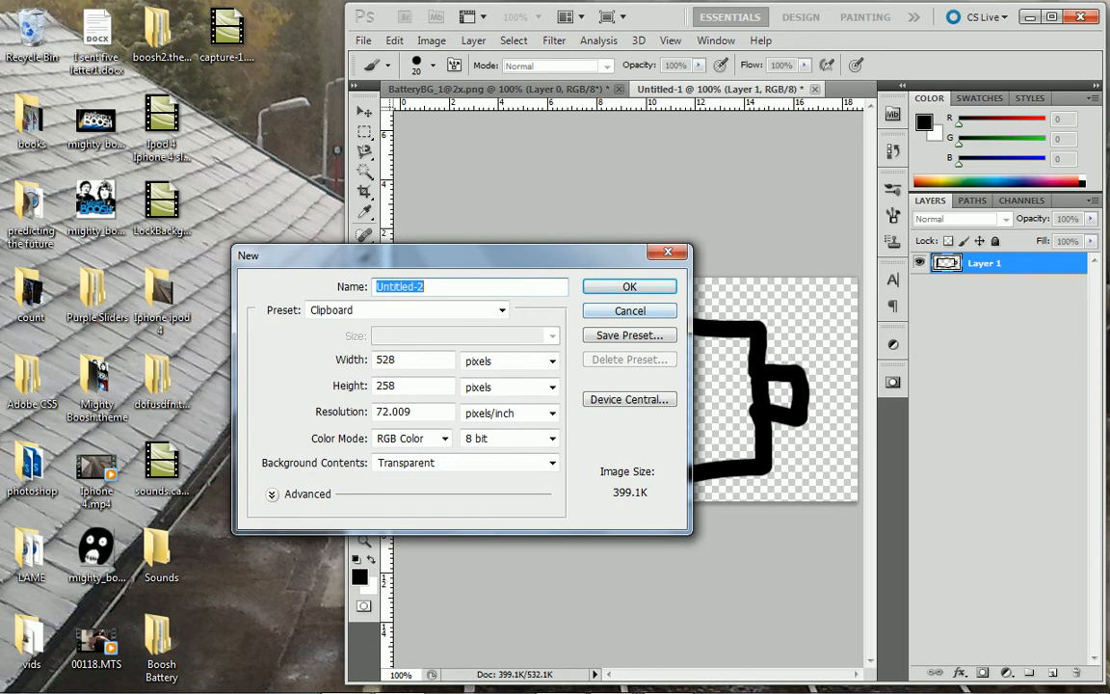
Step: Cancel the clipboard-sized new document dialog, keeping only the battery outline drawing
{"action": "left_click", "coordinate": [414, 359]}
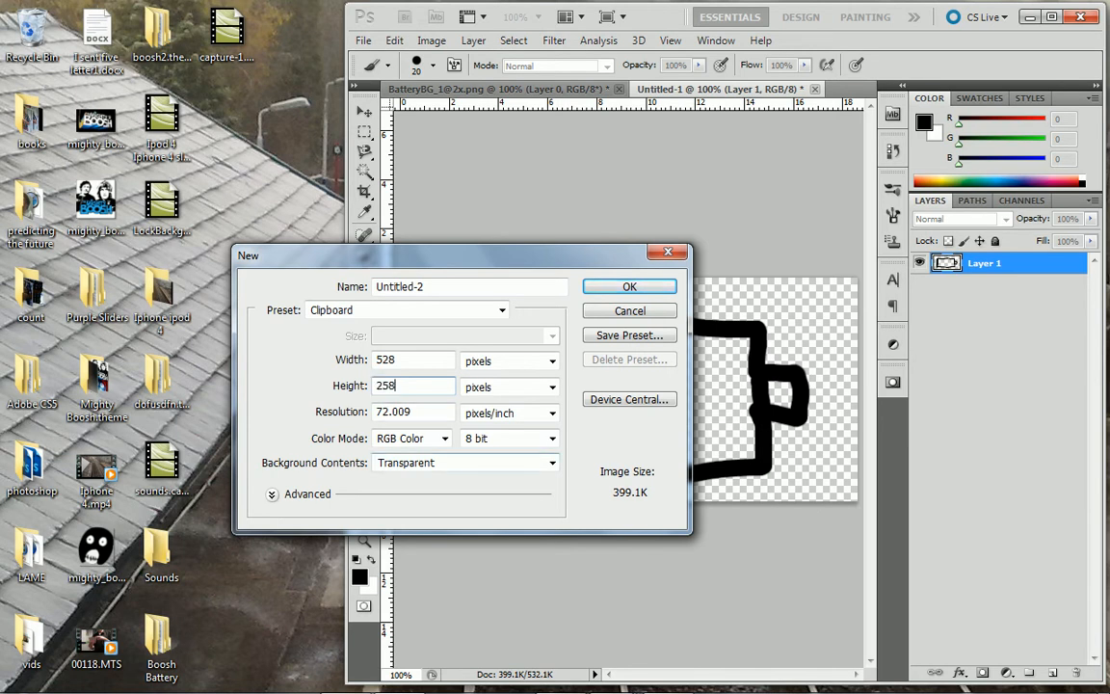
{"action": "left_click", "coordinate": [629, 286]}
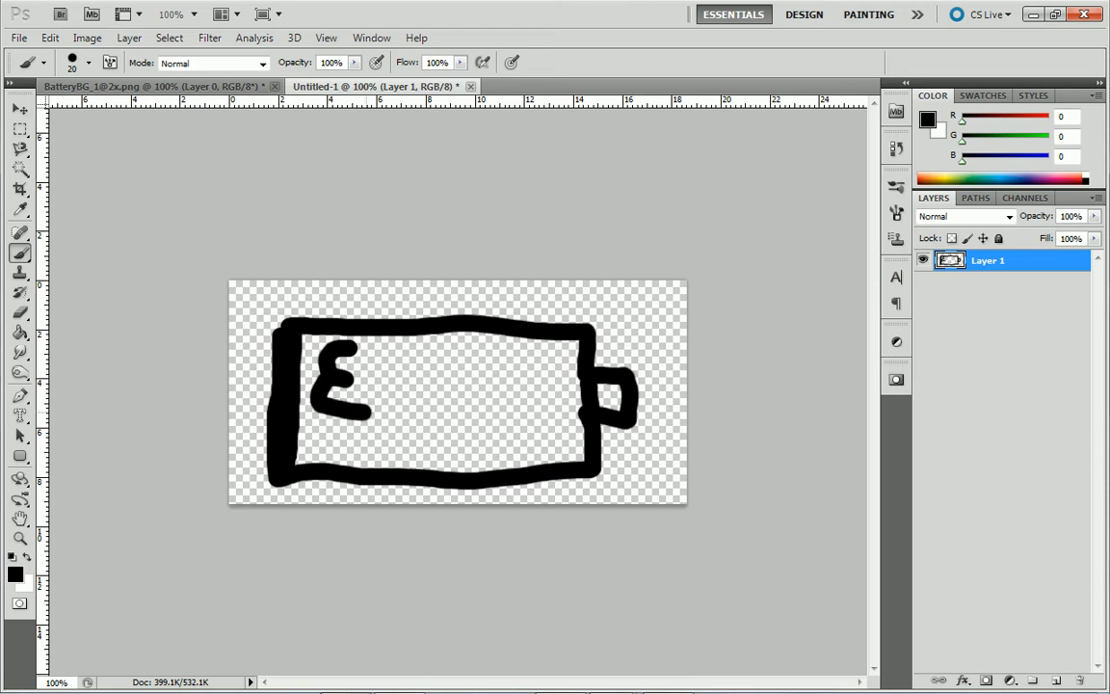
Step: Brush the letters 'Empty' inside the battery outline in two strokes
{"action": "left_click_drag", "start_coordinate": [366, 386], "coordinate": [433, 400]}
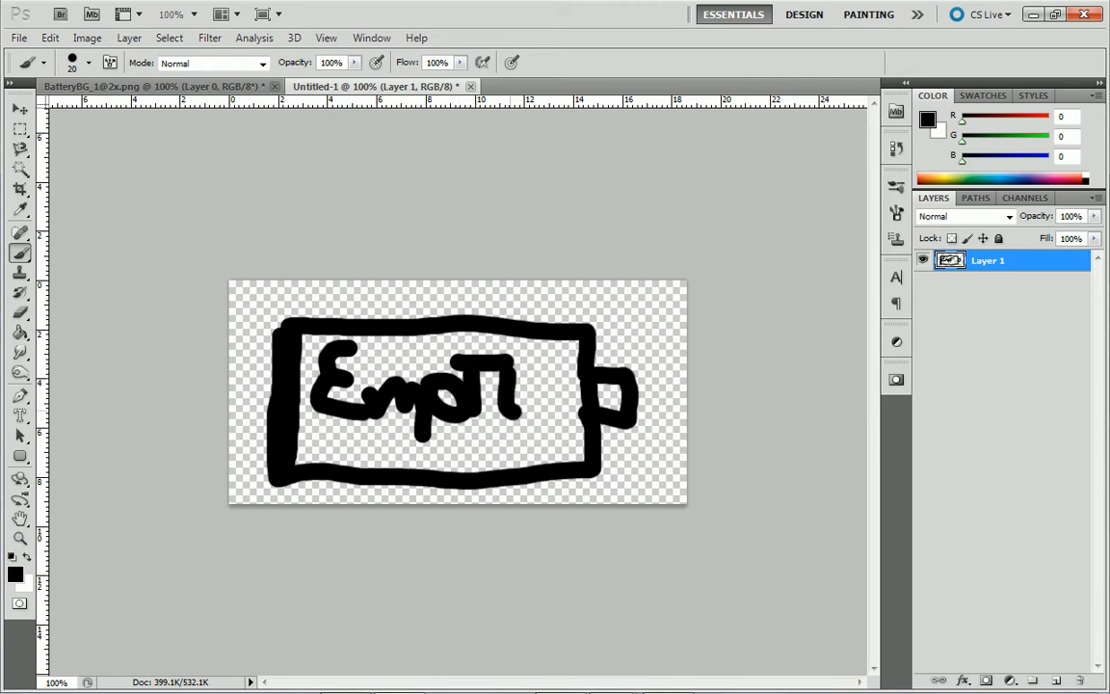
{"action": "left_click_drag", "start_coordinate": [520, 385], "coordinate": [530, 429]}
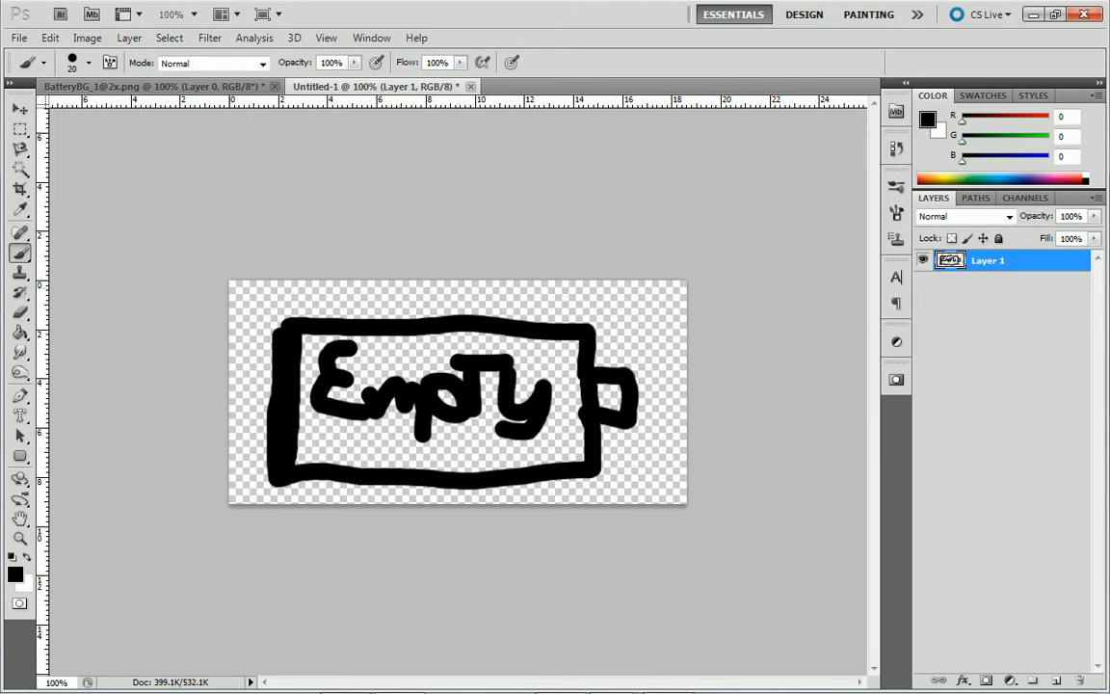
{"action": "left_click", "coordinate": [19, 38]}
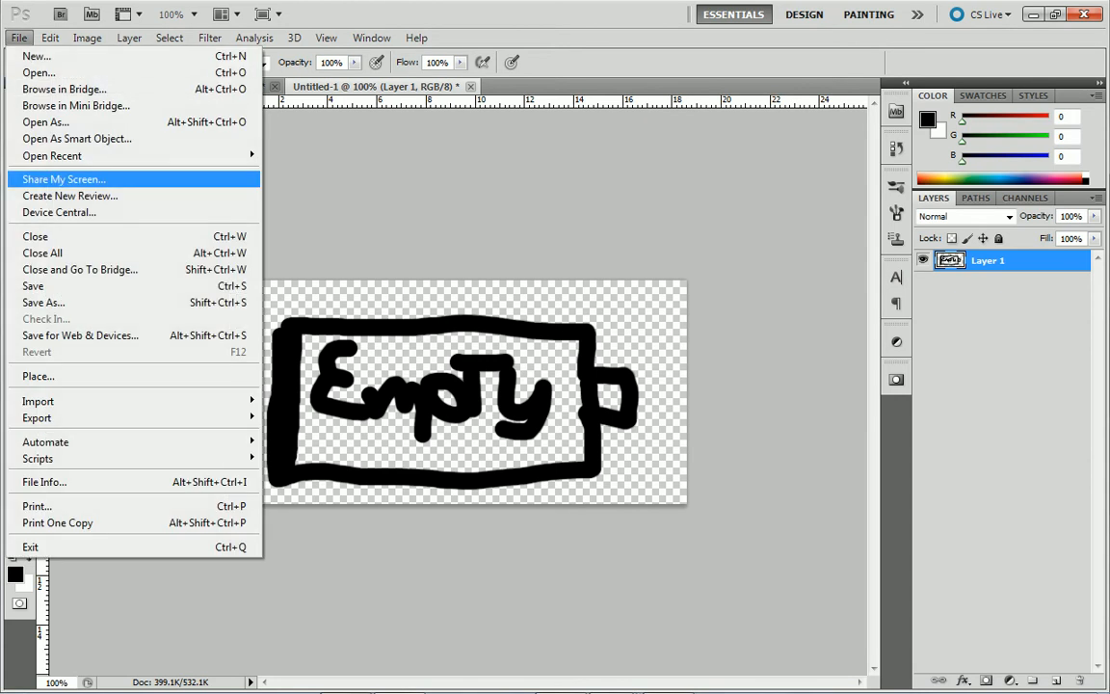
Step: Save a PNG copy named BatteryBG_1@2x to the Desktop, accepting the PNG options
{"action": "left_click", "coordinate": [43, 303]}
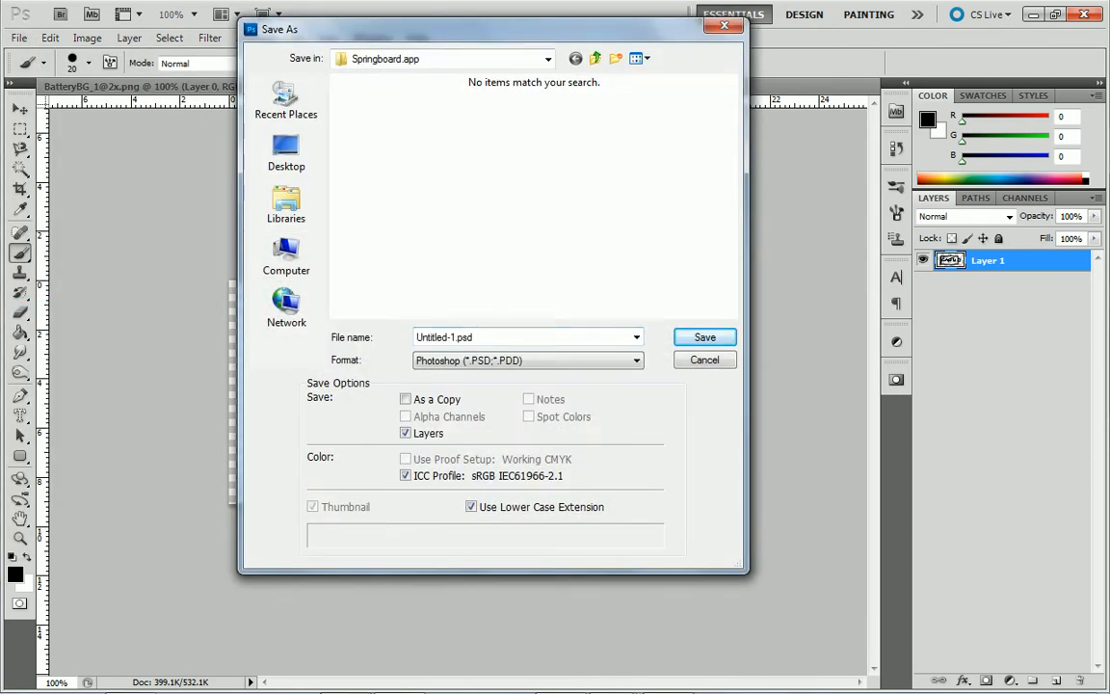
{"action": "left_click", "coordinate": [527, 337]}
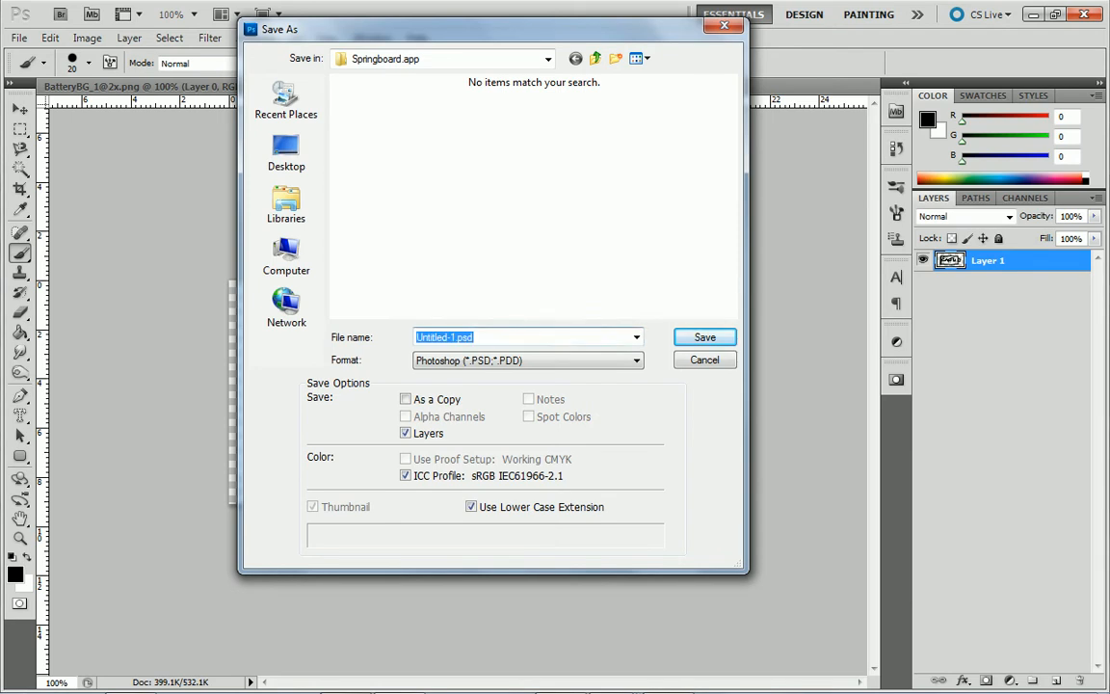
{"action": "type", "text": "BatteryBG_1@2x"}
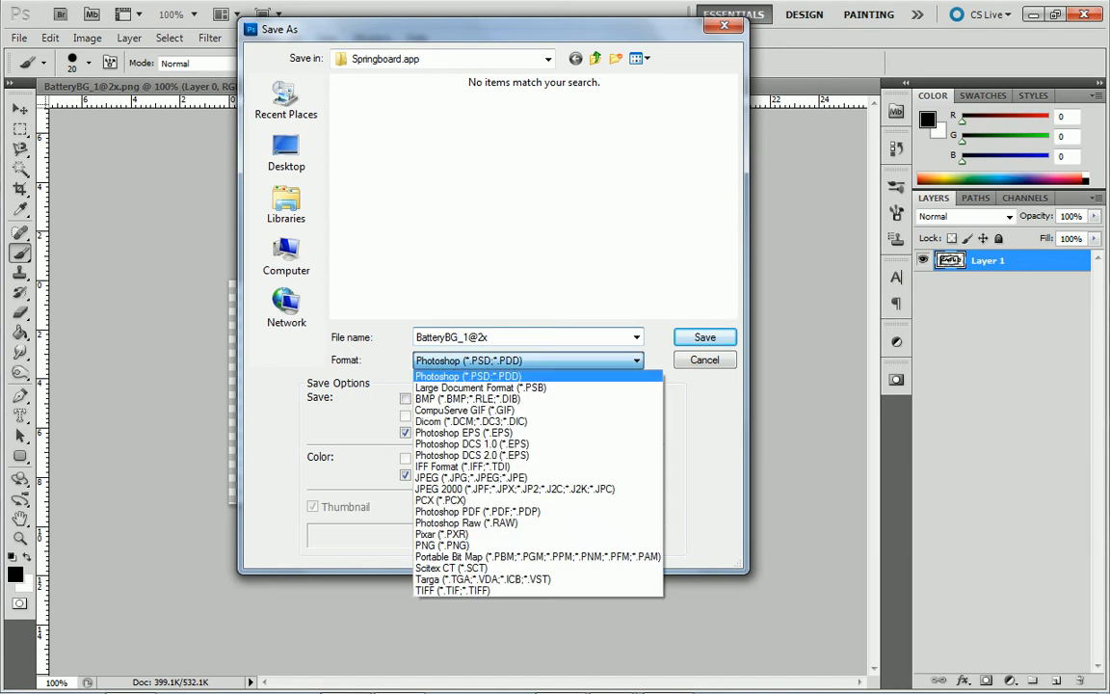
{"action": "left_click", "coordinate": [441, 544]}
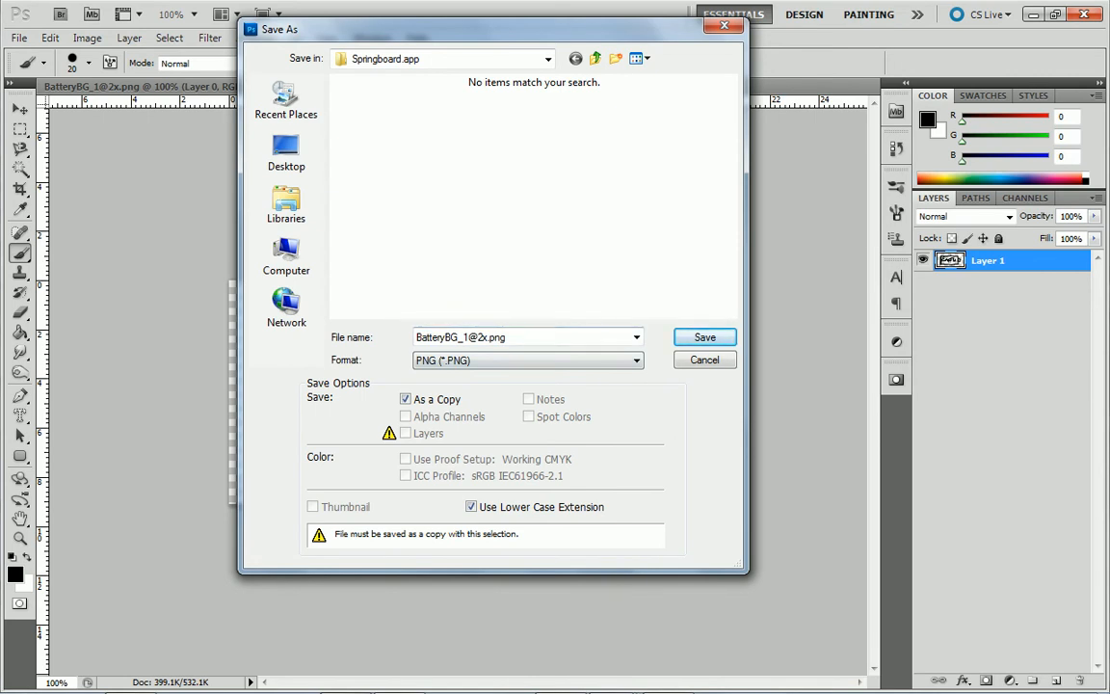
{"action": "left_click", "coordinate": [285, 152]}
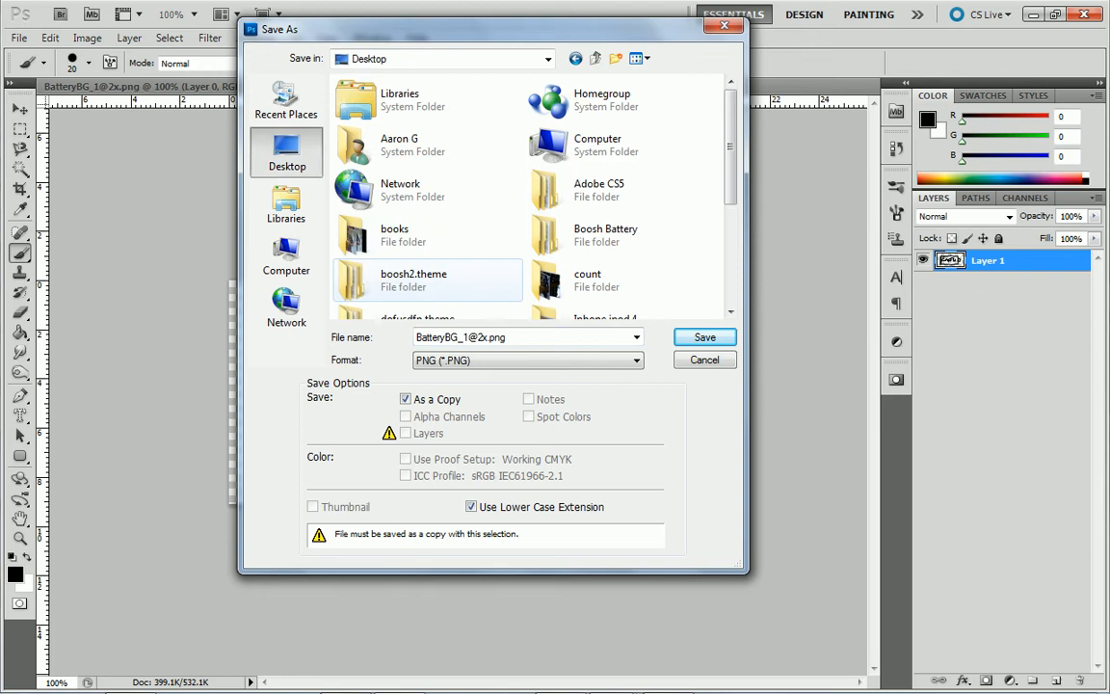
{"action": "left_click", "coordinate": [704, 337]}
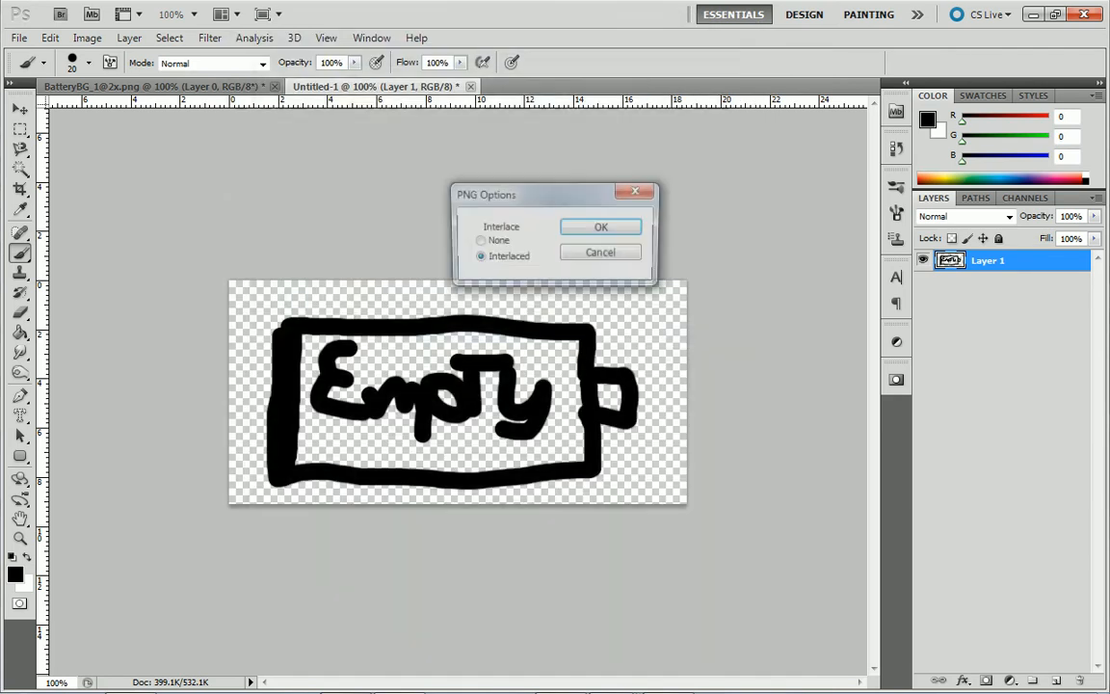
{"action": "left_click", "coordinate": [601, 226]}
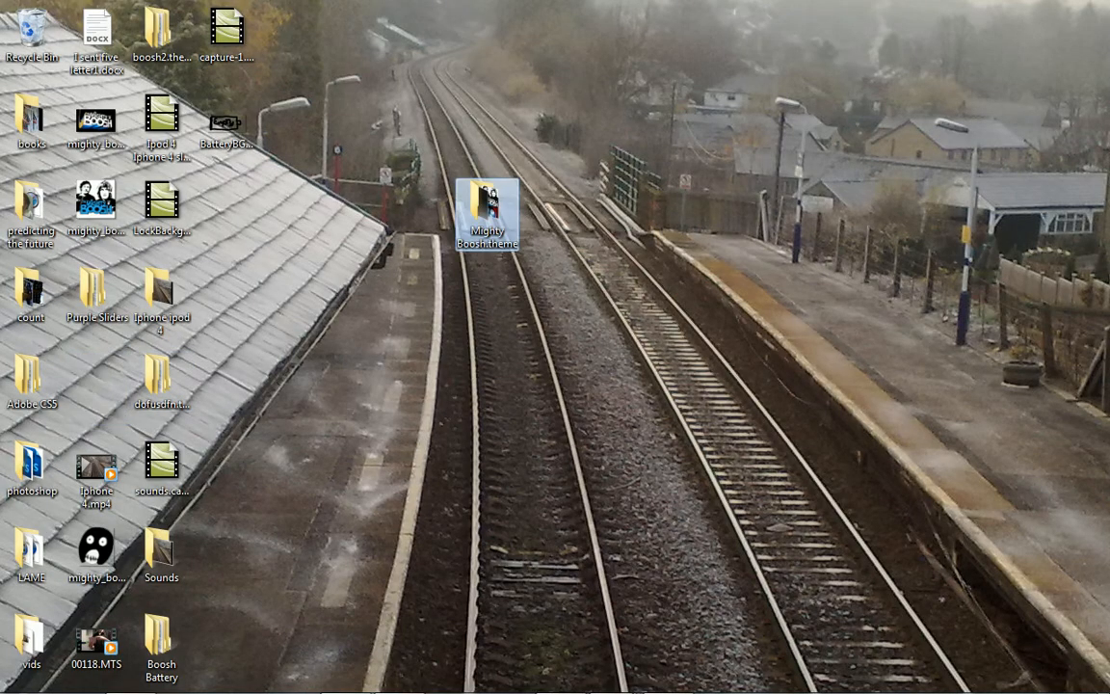
Step: Browse Mighty Boosh.theme > Bundles > com.apple.springboard and reposition the Explorer window
{"action": "double_click", "coordinate": [488, 214]}
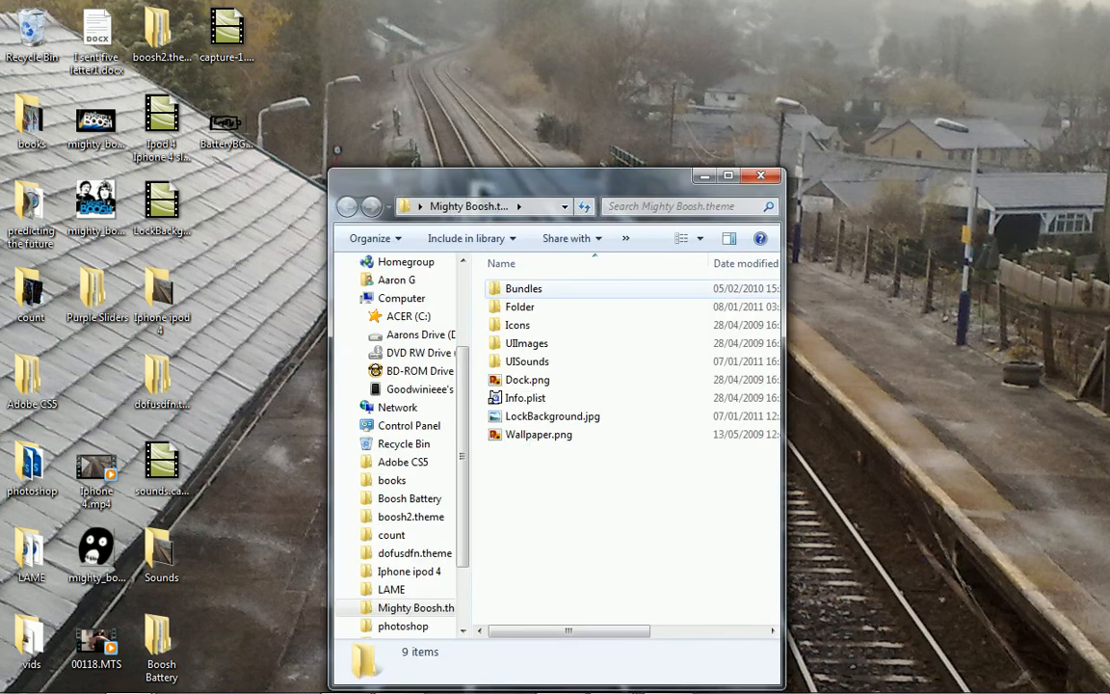
{"action": "double_click", "coordinate": [523, 288]}
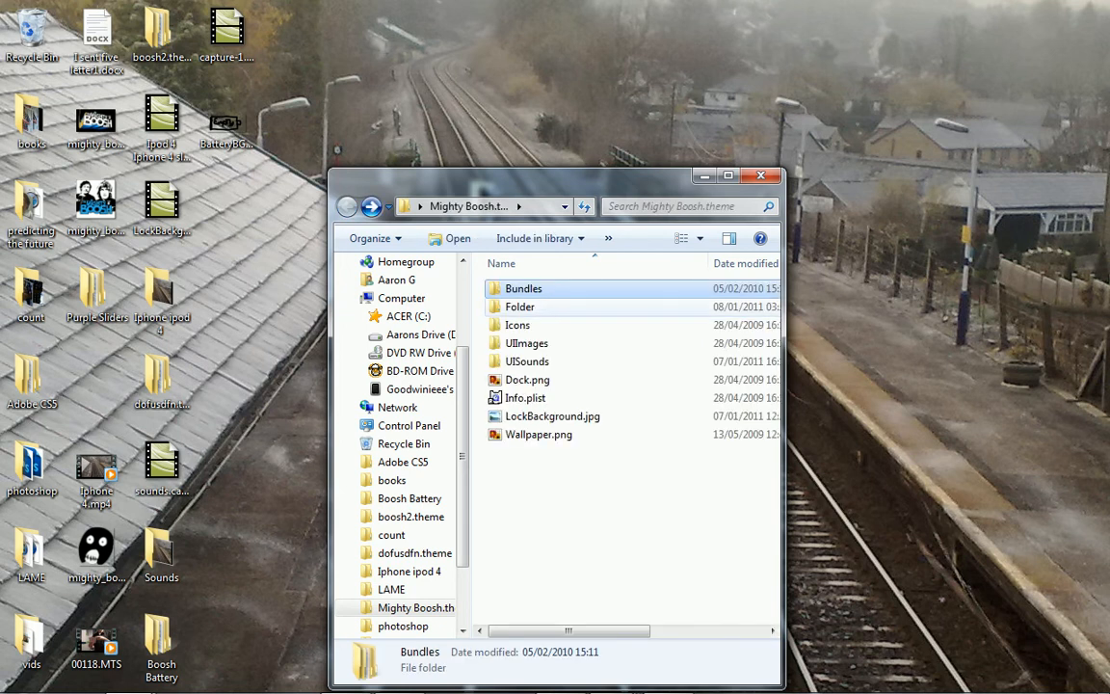
{"action": "double_click", "coordinate": [523, 288]}
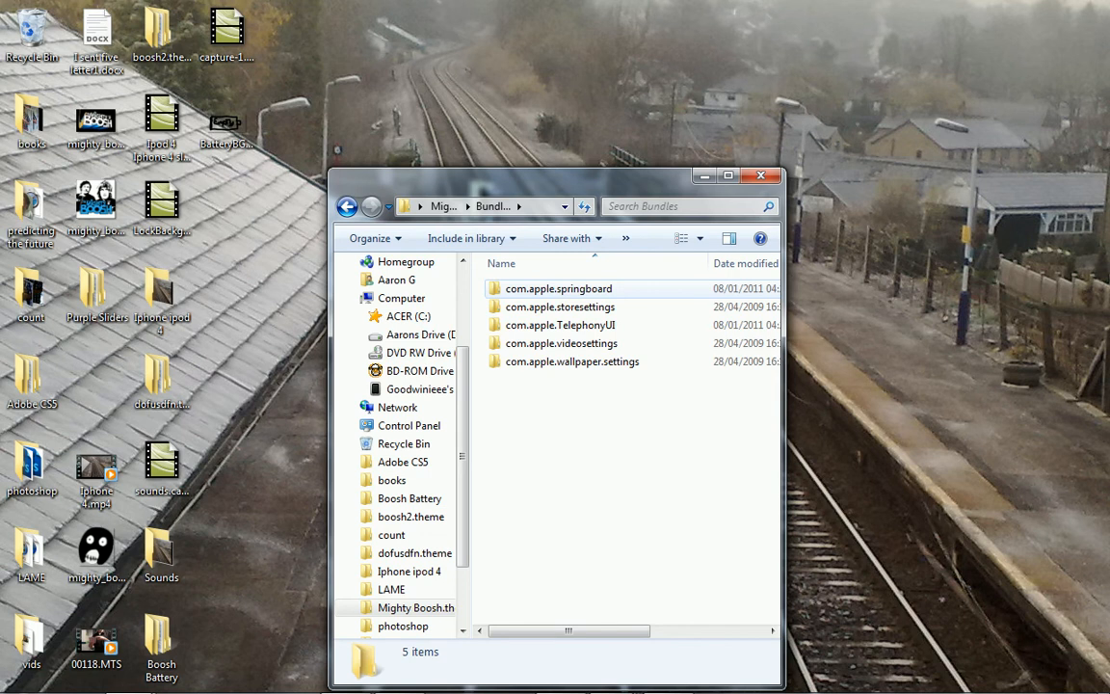
{"action": "left_click", "coordinate": [559, 288]}
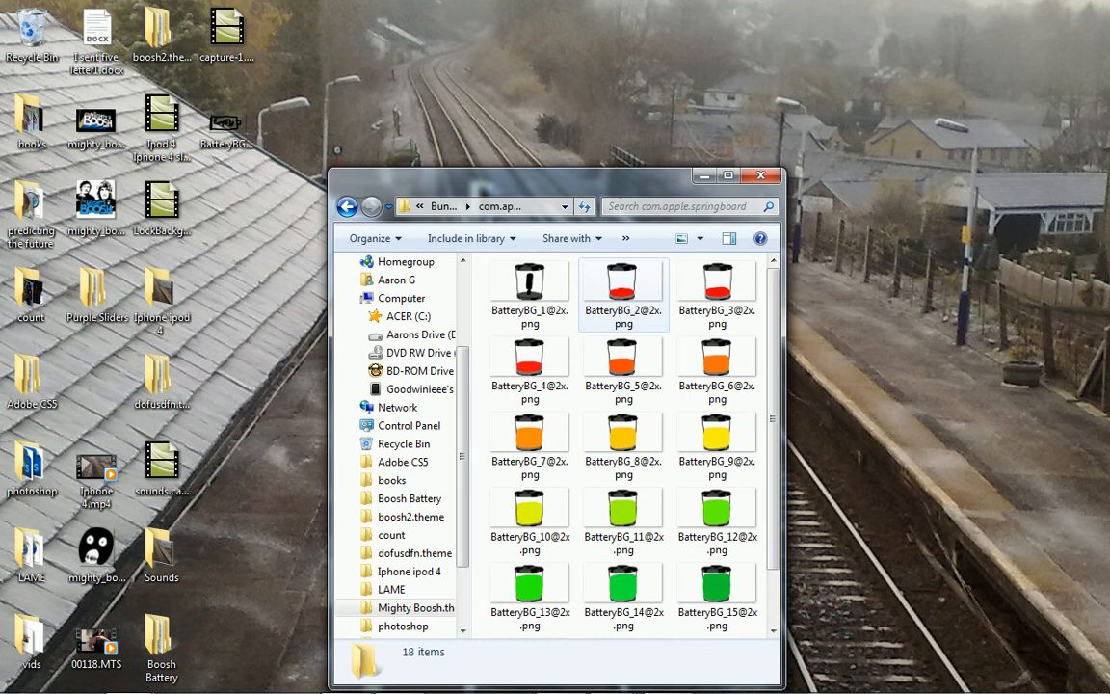
{"action": "scroll", "scroll_direction": "down", "scroll_amount": 3}
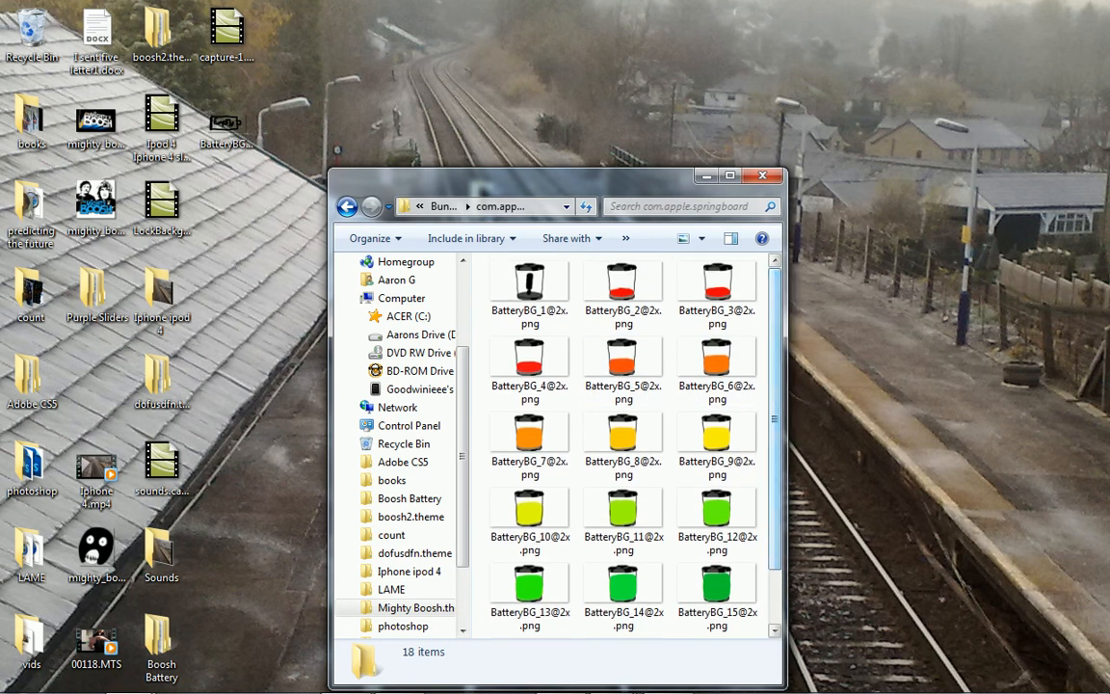
{"action": "left_click_drag", "start_coordinate": [554, 174], "coordinate": [628, 193]}
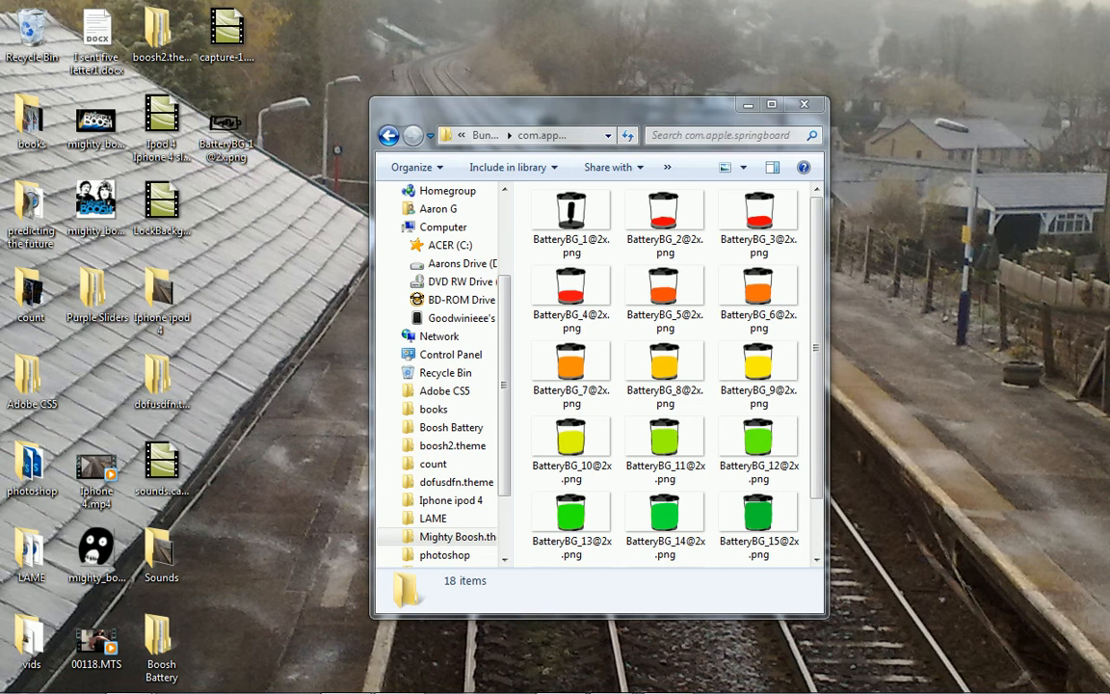
Step: Paint a bright red vertical charge bar inside the battery's left edge
{"action": "left_click", "coordinate": [803, 104]}
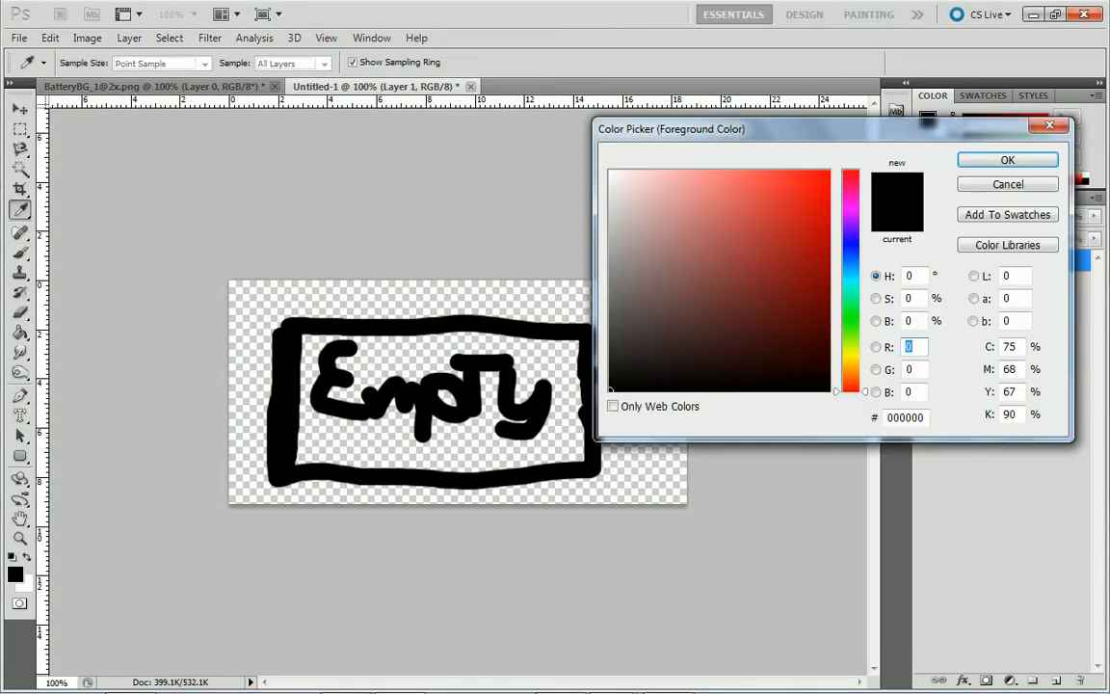
{"action": "left_click", "coordinate": [823, 171]}
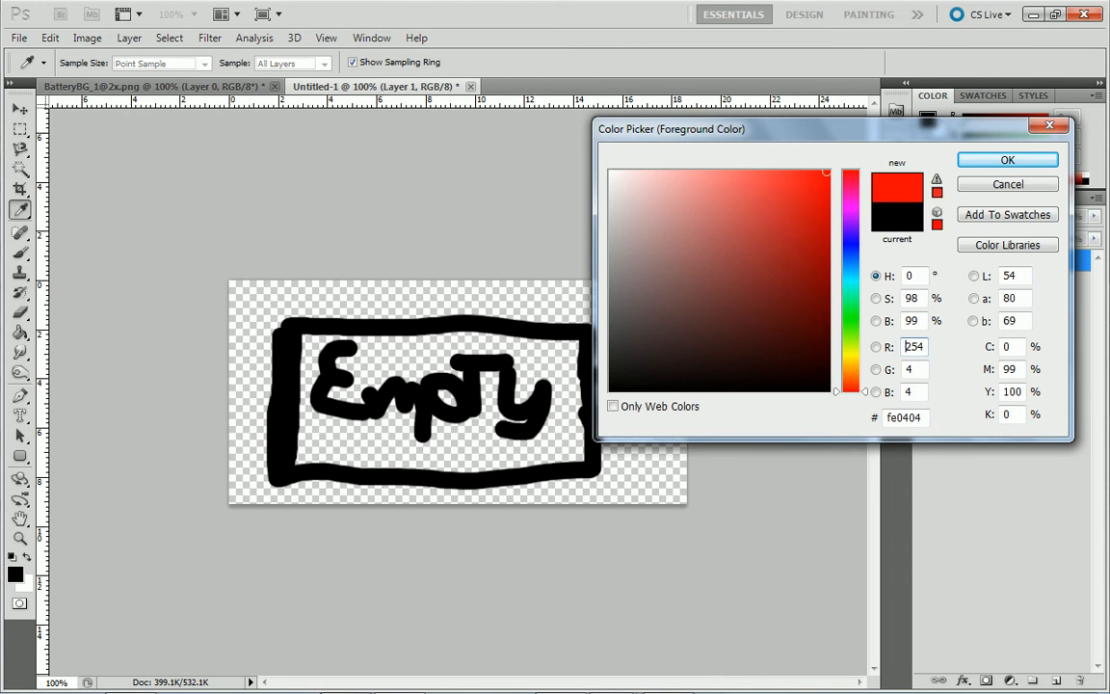
{"action": "left_click", "coordinate": [1007, 159]}
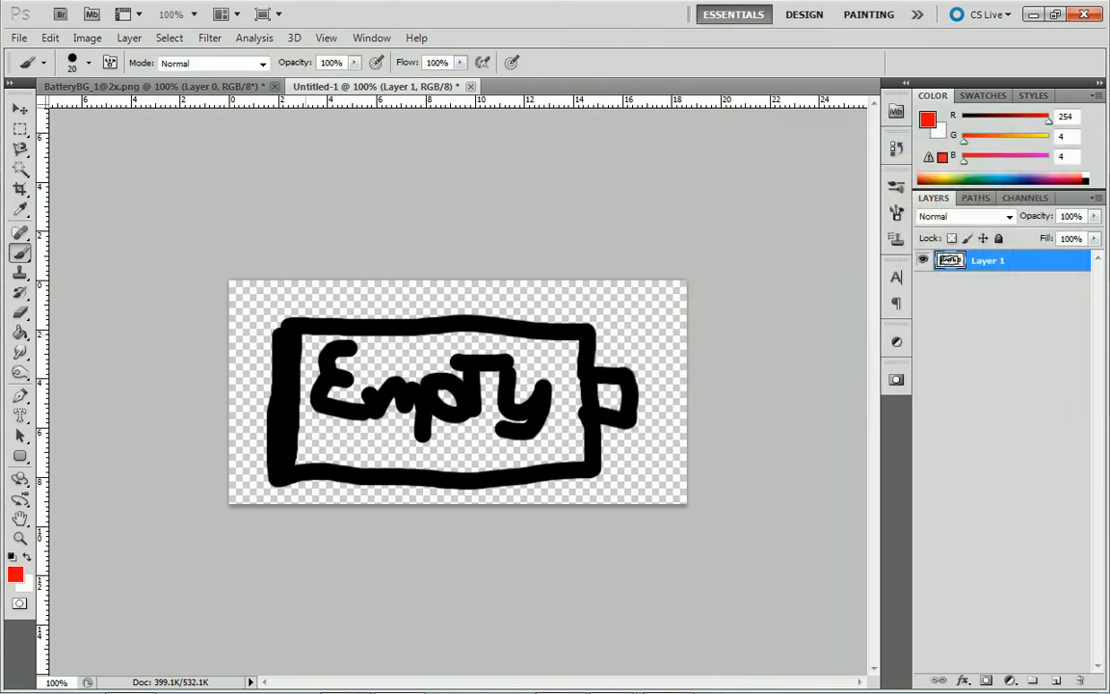
{"action": "left_click_drag", "start_coordinate": [304, 332], "coordinate": [304, 458]}
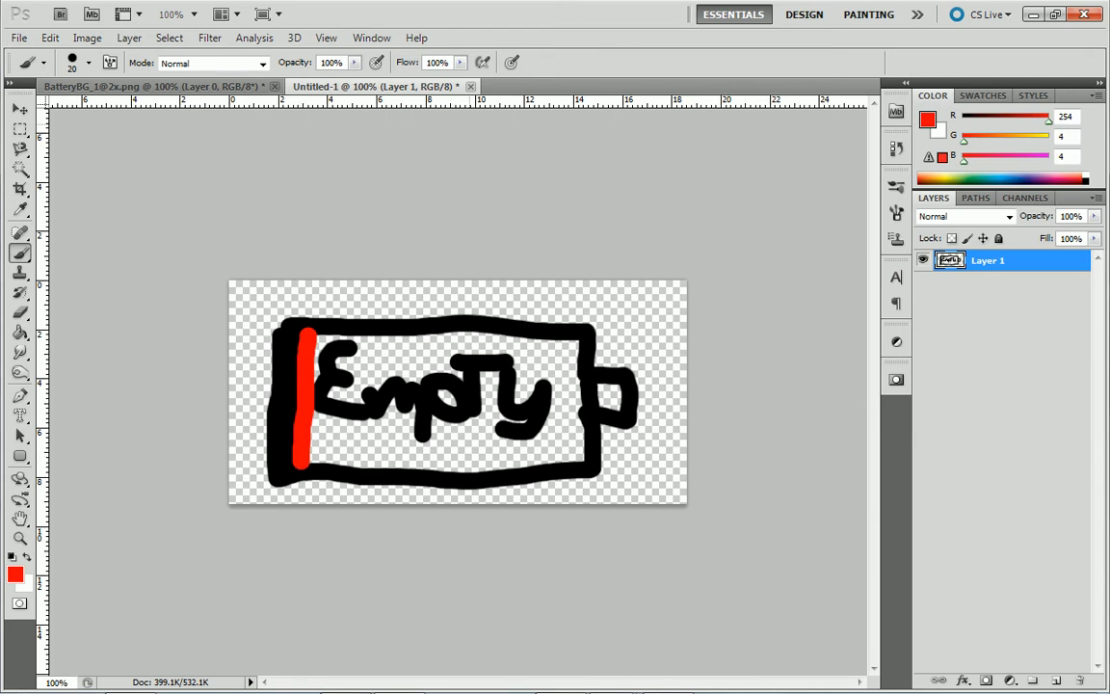
{"action": "left_click", "coordinate": [17, 37]}
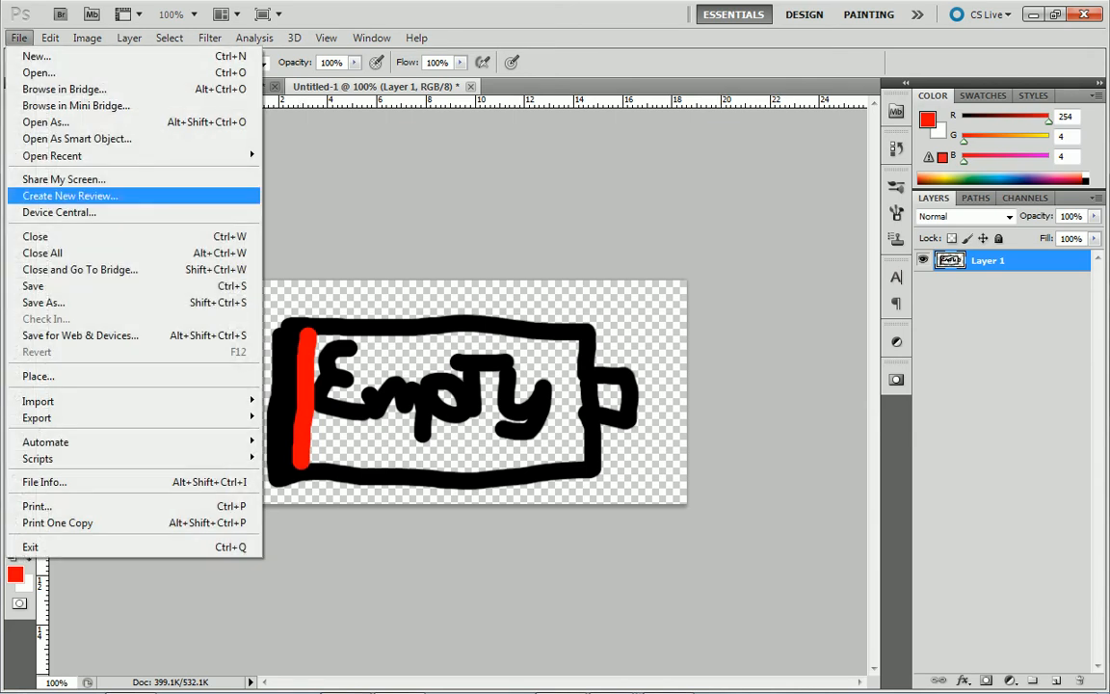
Step: Save the red-bar drawing as PNG copy BatteryBG_2@2x, confirming the PNG options
{"action": "left_click", "coordinate": [42, 302]}
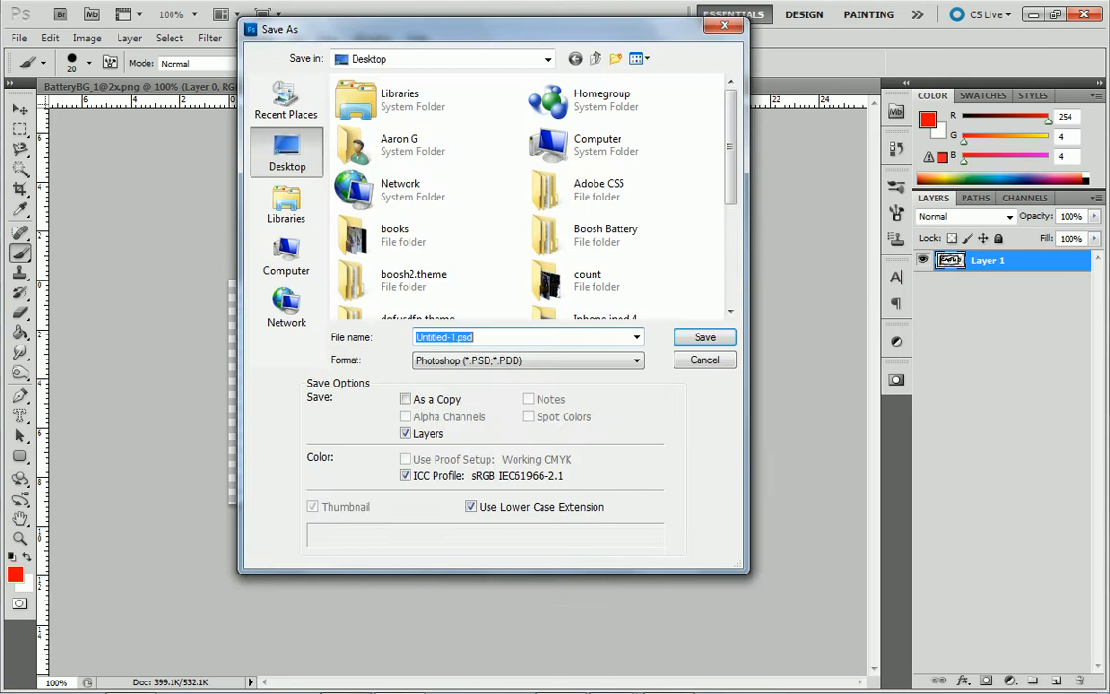
{"action": "left_click", "coordinate": [528, 360]}
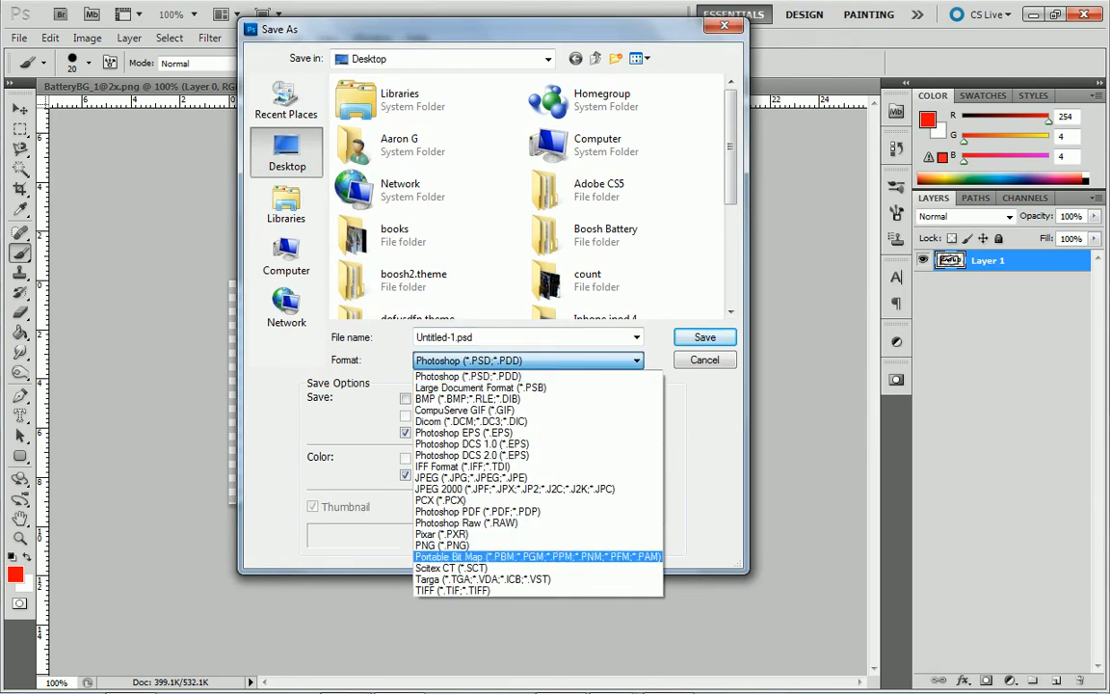
{"action": "left_click", "coordinate": [464, 546]}
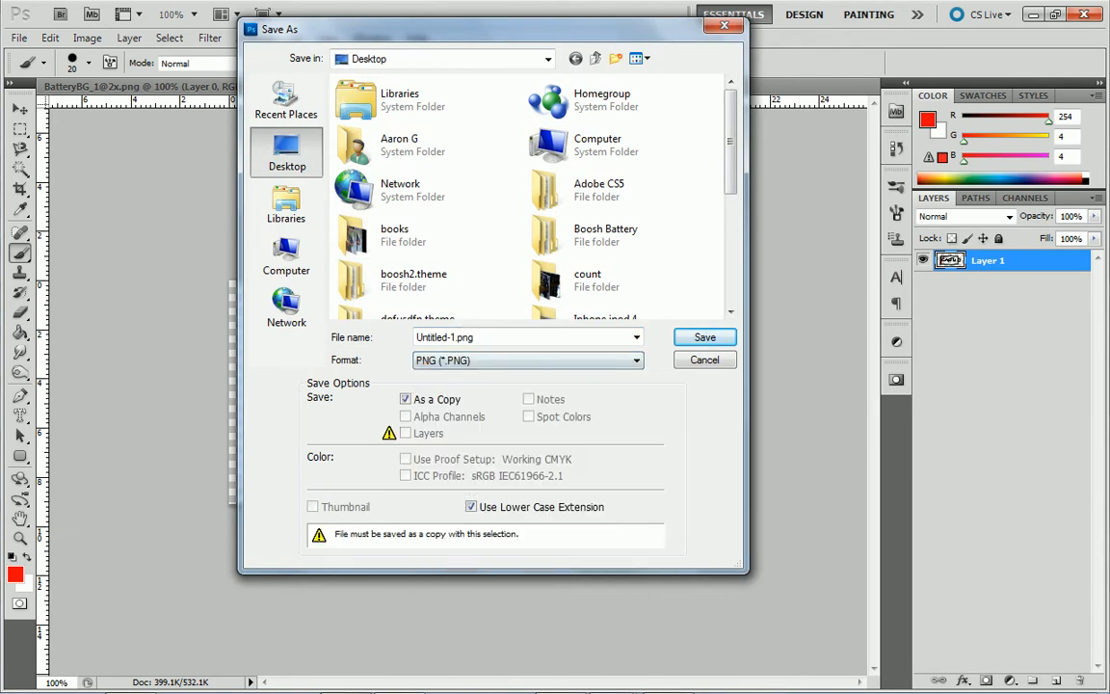
{"action": "type", "text": "BatteryBG_1@2x"}
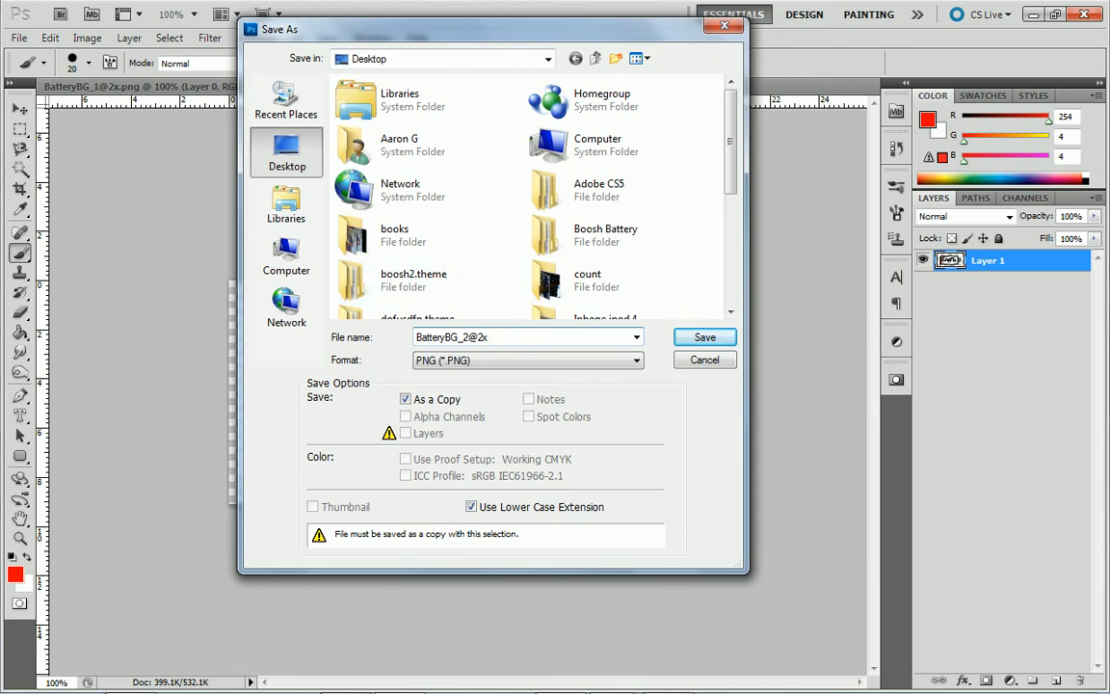
{"action": "left_click", "coordinate": [704, 337]}
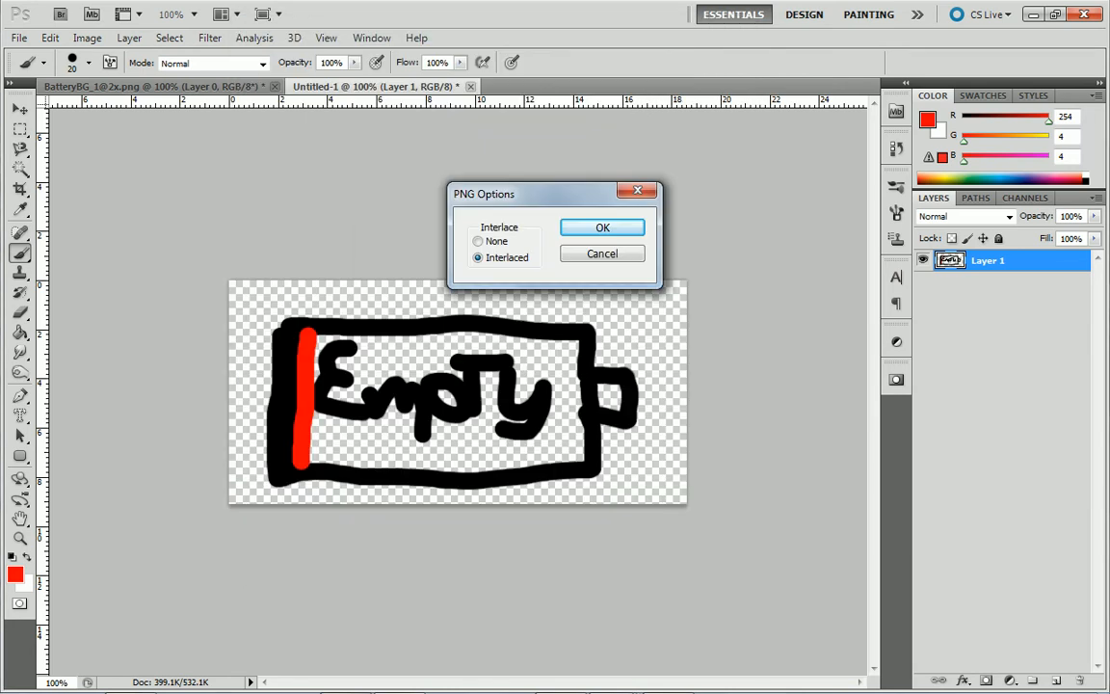
{"action": "left_click", "coordinate": [601, 226]}
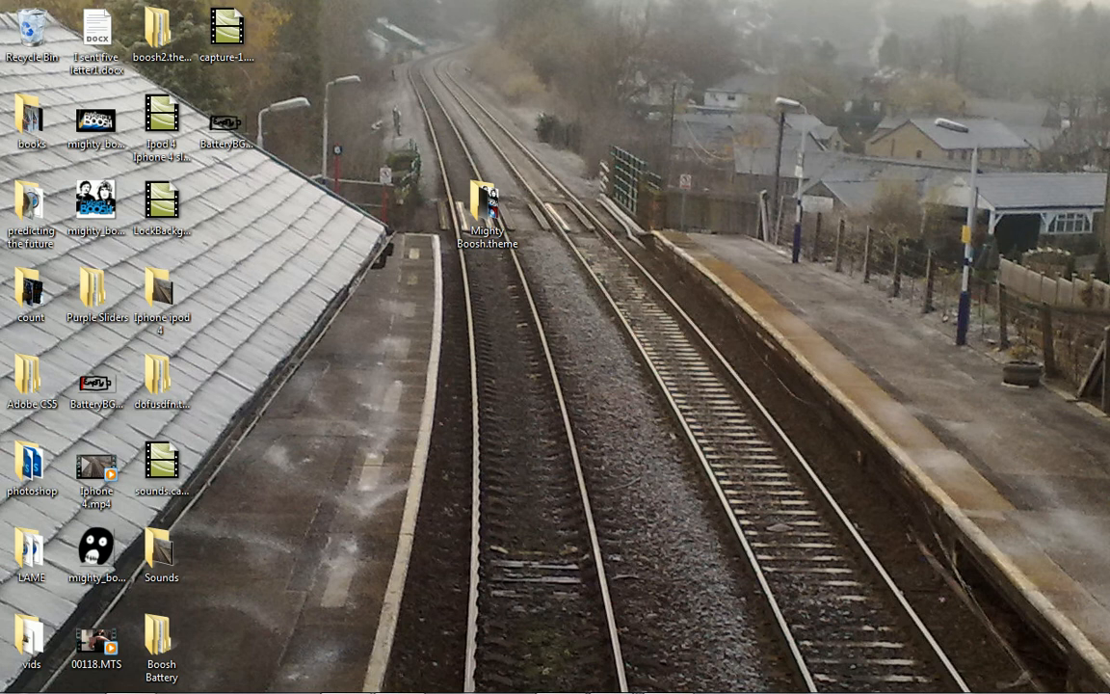
{"action": "left_click", "coordinate": [488, 204]}
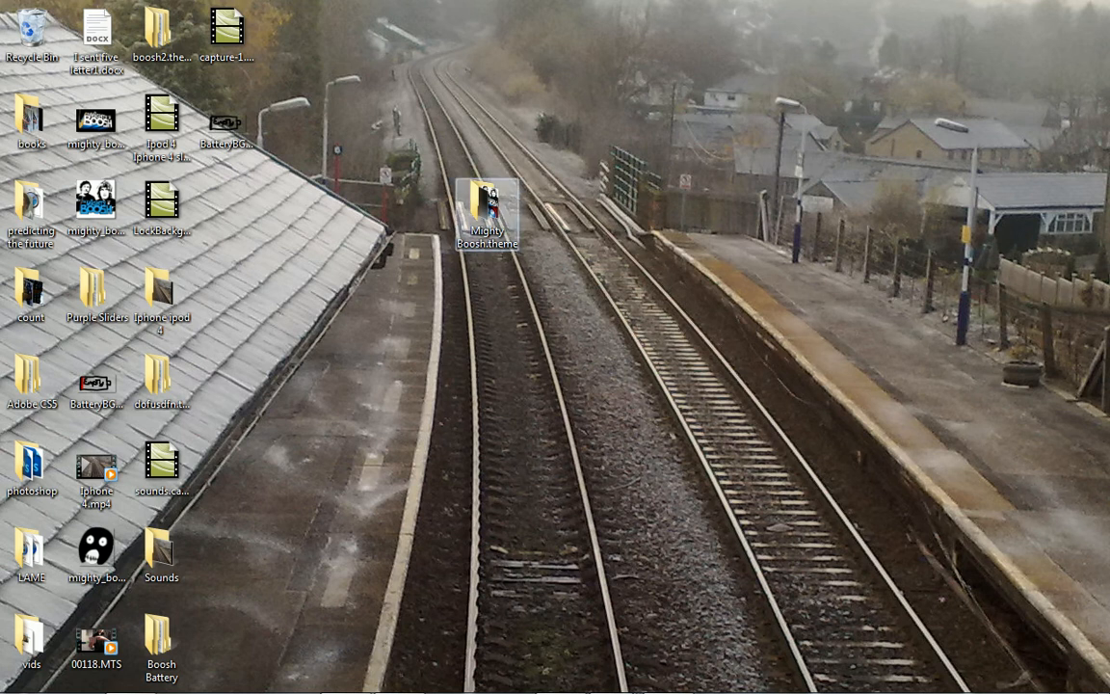
{"action": "double_click", "coordinate": [487, 202]}
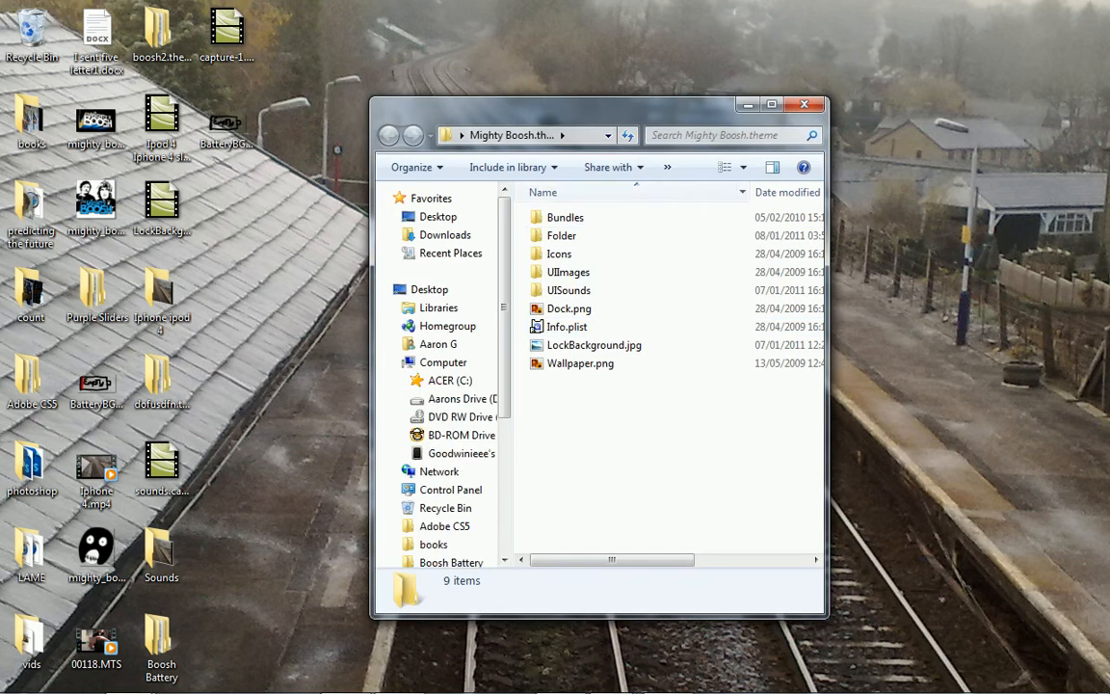
{"action": "double_click", "coordinate": [565, 217]}
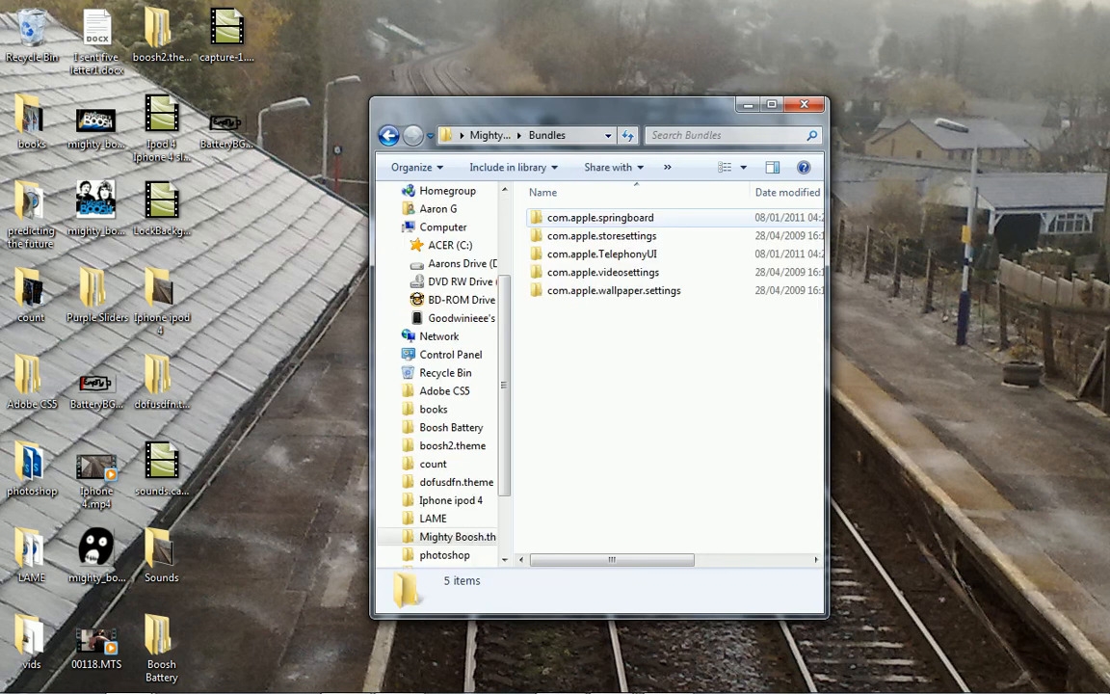
{"action": "double_click", "coordinate": [601, 217]}
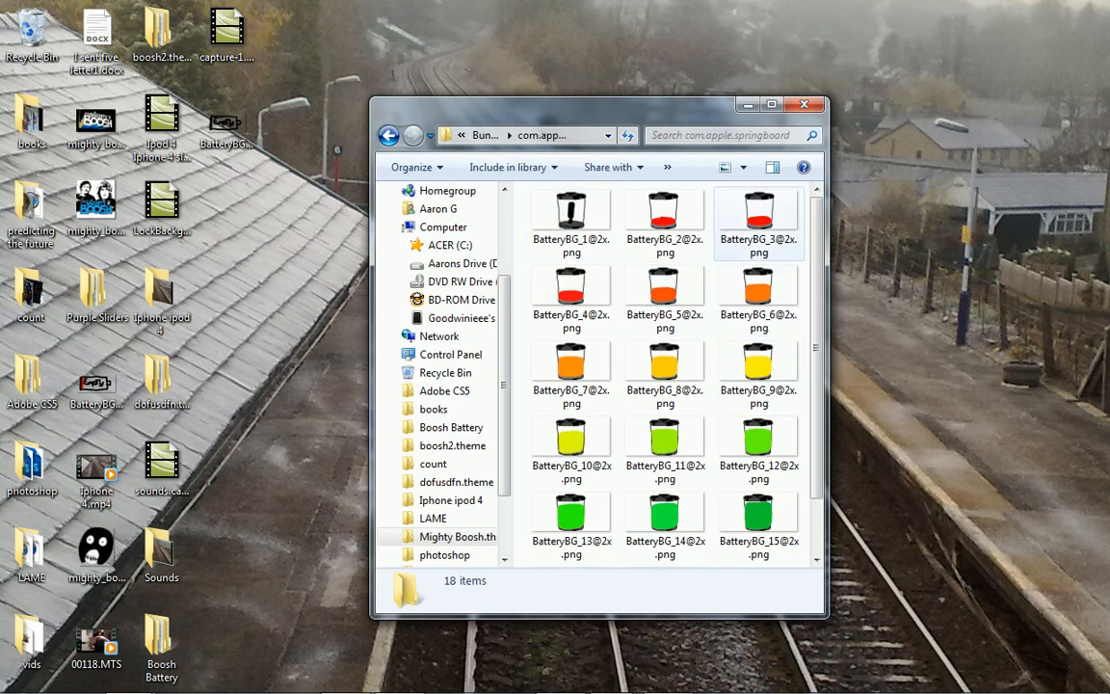
{"action": "scroll", "scroll_direction": "down", "scroll_amount": 3}
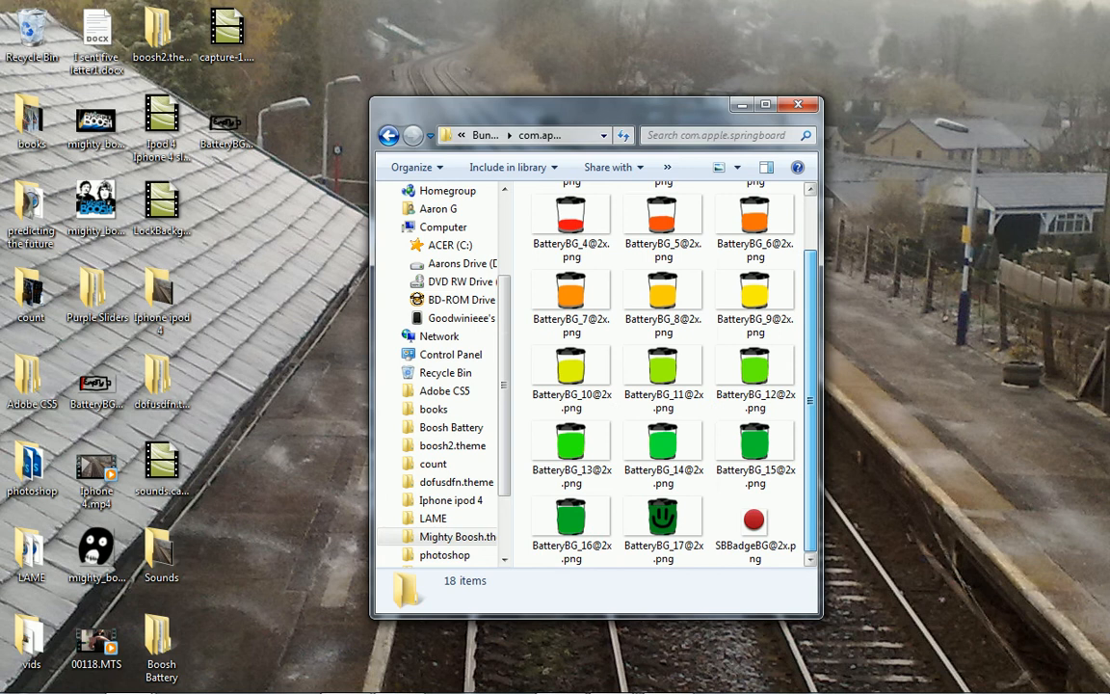
{"action": "left_click", "coordinate": [754, 216]}
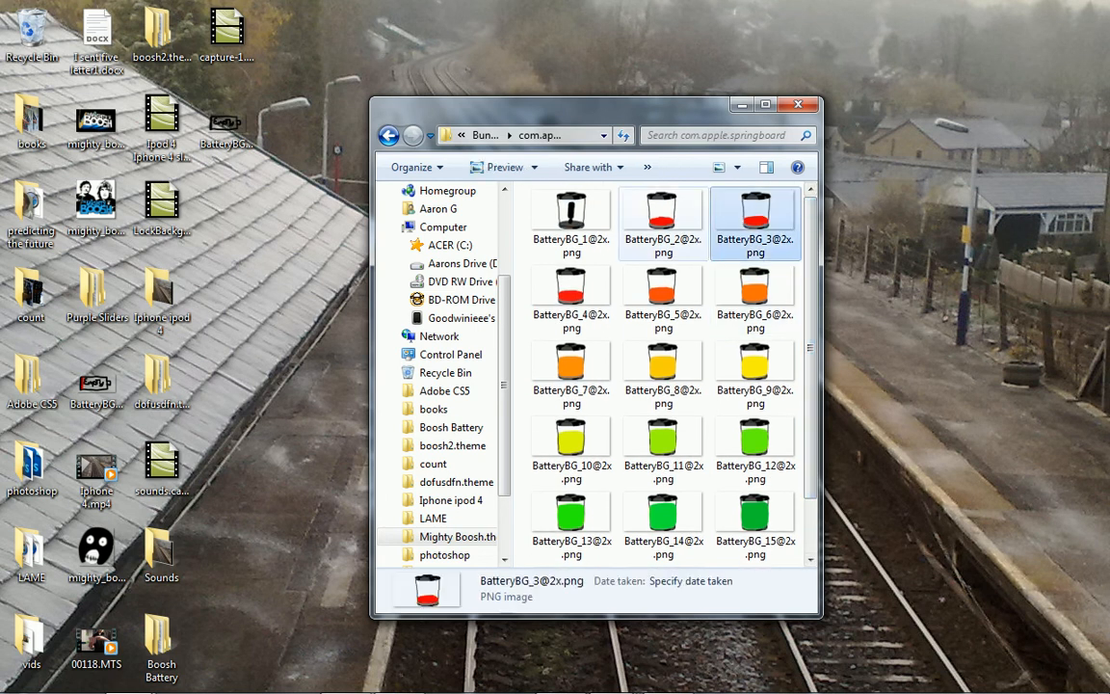
{"action": "left_click", "coordinate": [663, 294]}
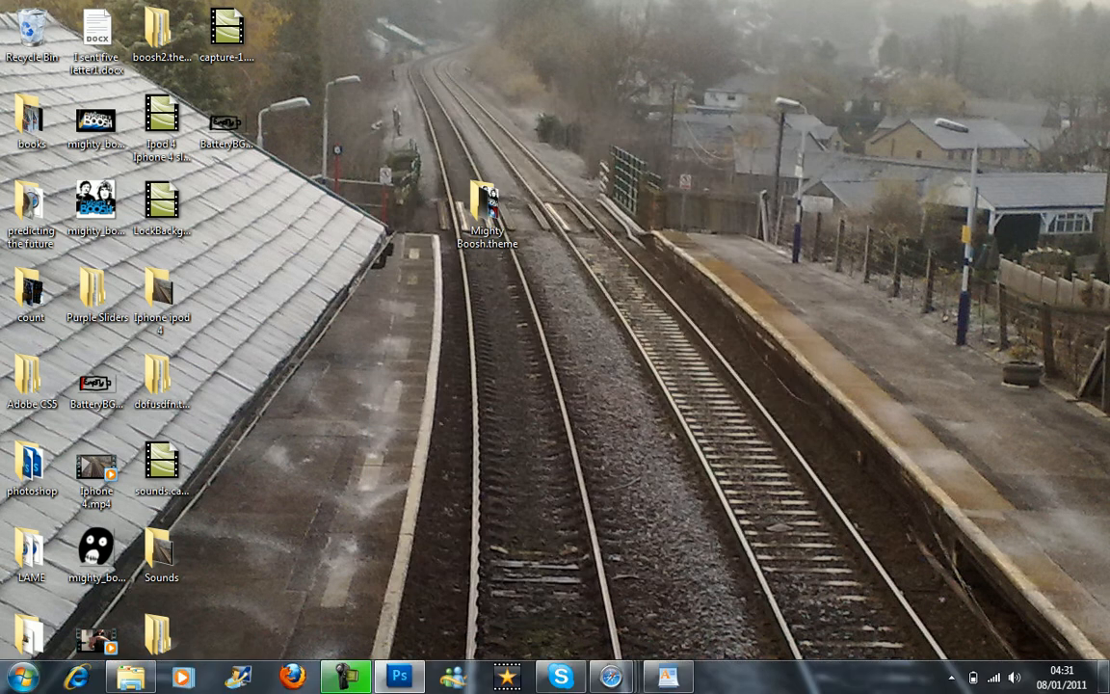
Step: Launch iPhoneBrowser from the taskbar to view the iPod's root folders
{"action": "left_click", "coordinate": [21, 673]}
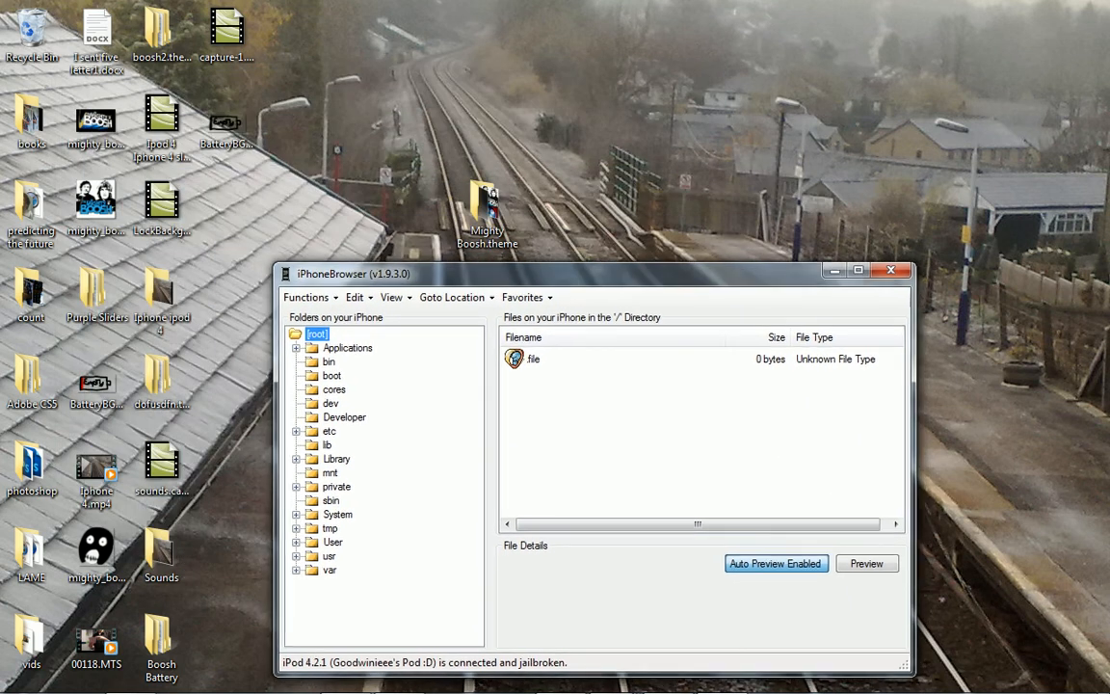
Step: Jump to the iPod's WinterBoard Themes folder and drag Mighty Boosh.theme into it
{"action": "left_click", "coordinate": [453, 297]}
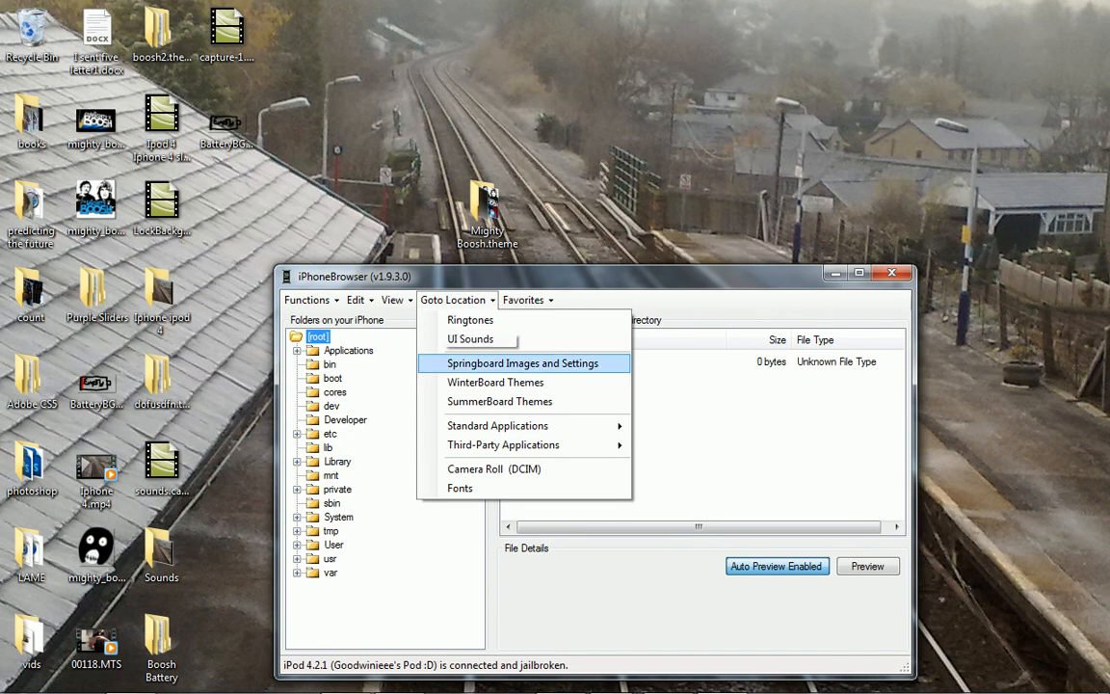
{"action": "left_click", "coordinate": [524, 362]}
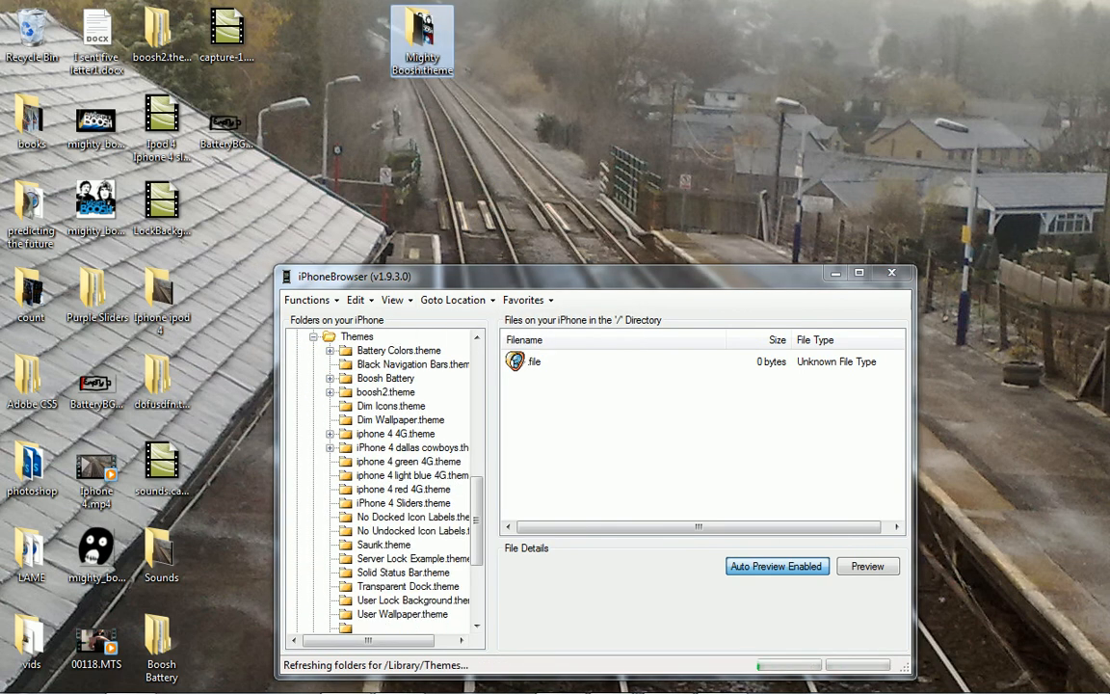
{"action": "left_click", "coordinate": [357, 337]}
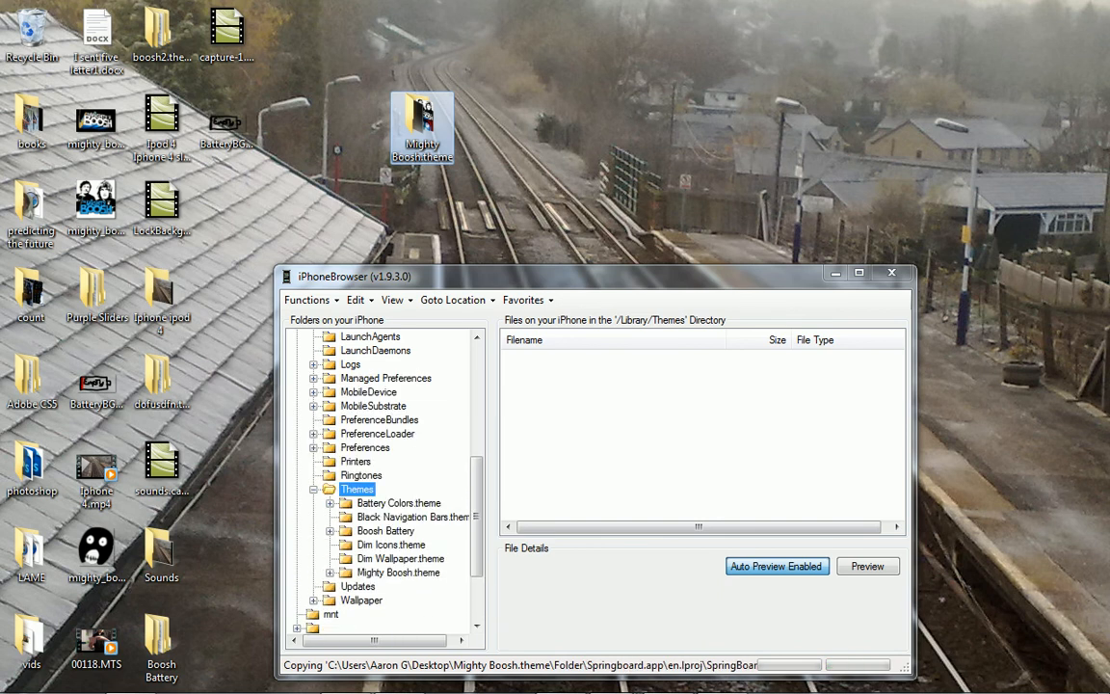
{"action": "left_click_drag", "start_coordinate": [578, 277], "coordinate": [607, 177]}
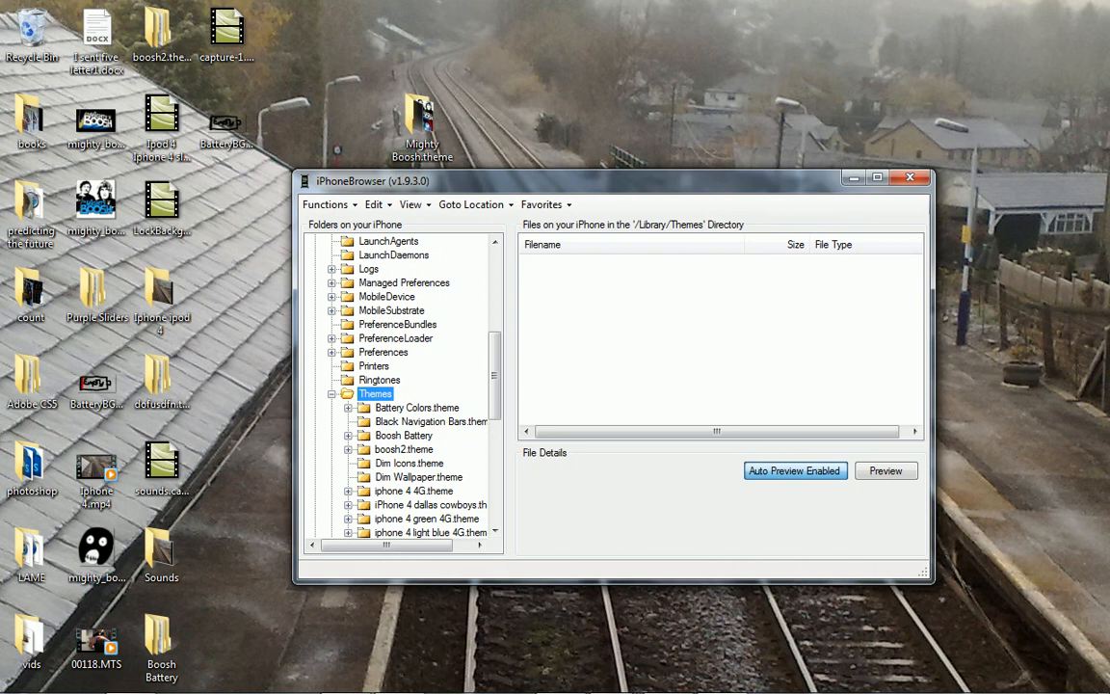